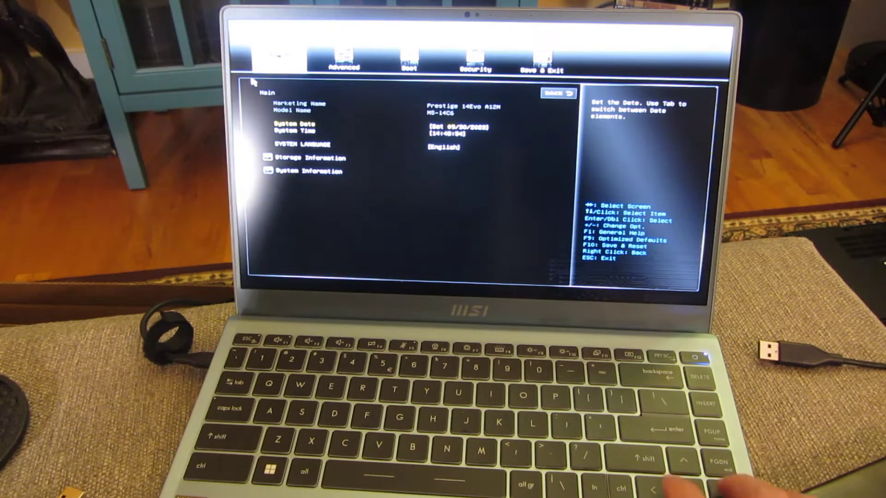
Step: Move from the Main tab to the Boot tab to view boot mode and fixed boot order priorities
left_click(409, 65)
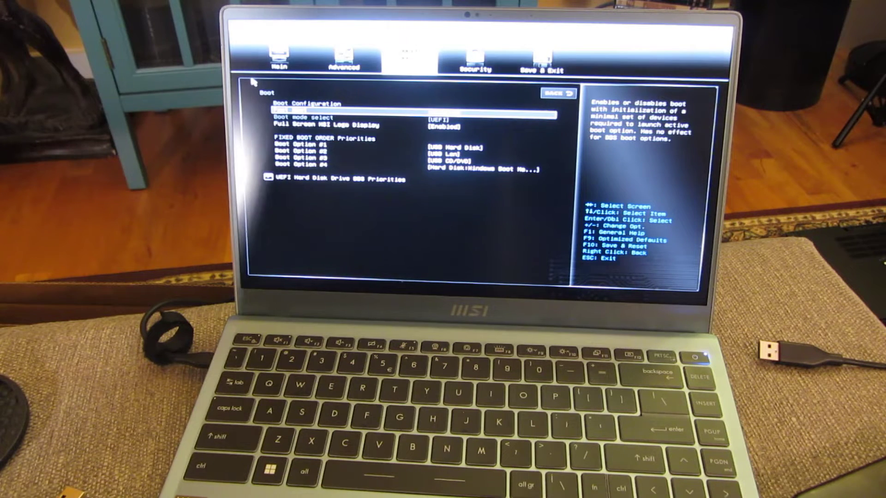